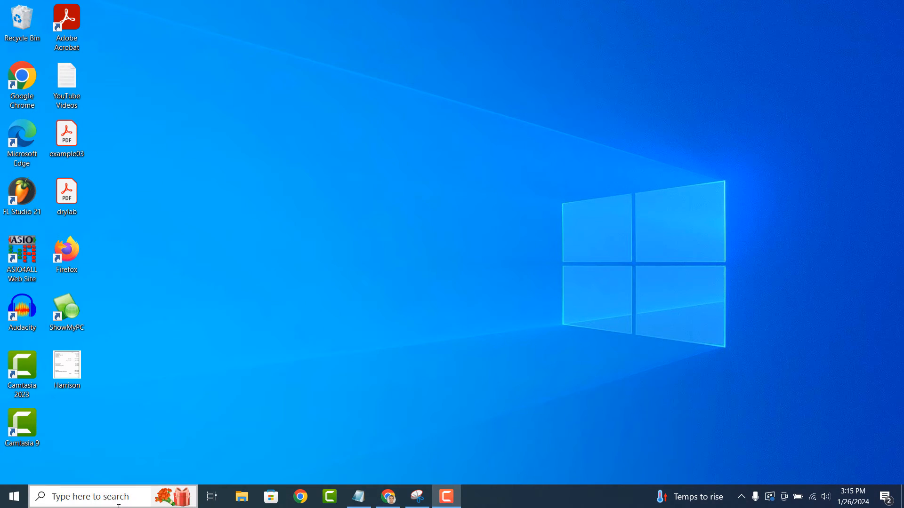
Step: Search for 'Control Panel' and open it from the best-match result
{"action": "type", "text": "Control Panel"}
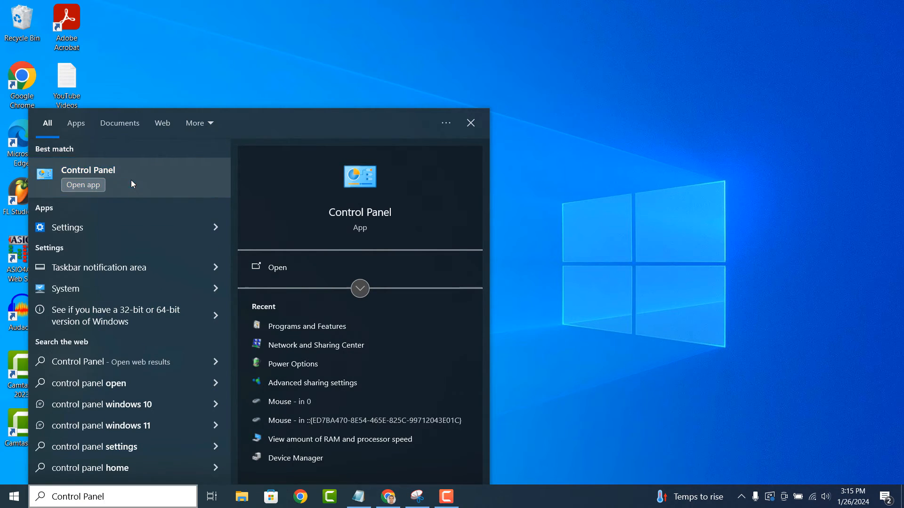
{"action": "left_click", "coordinate": [83, 186]}
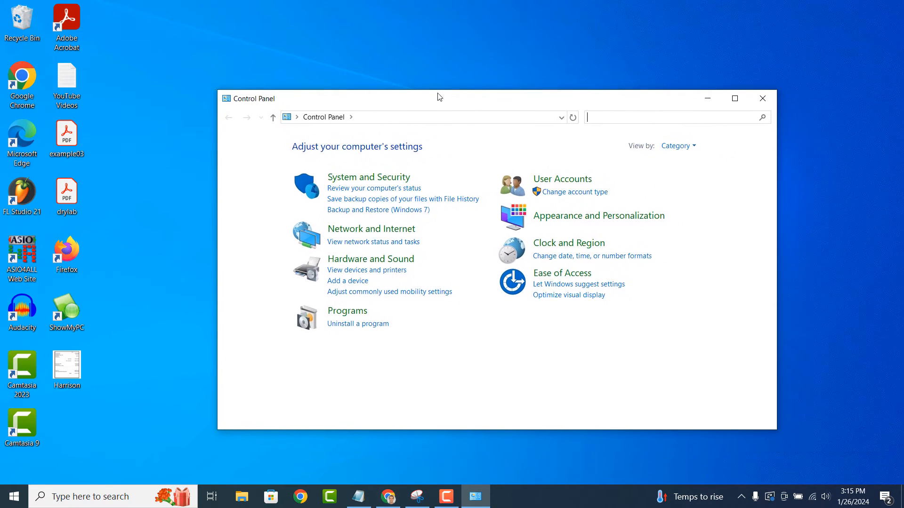